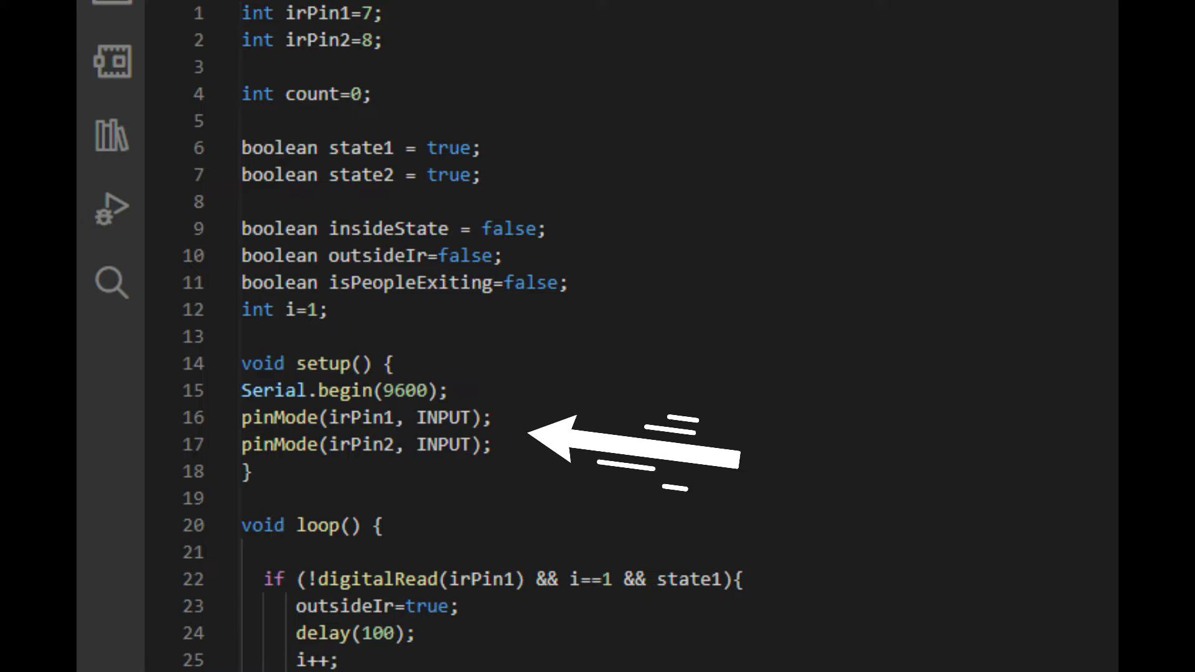
scroll("down", 3)
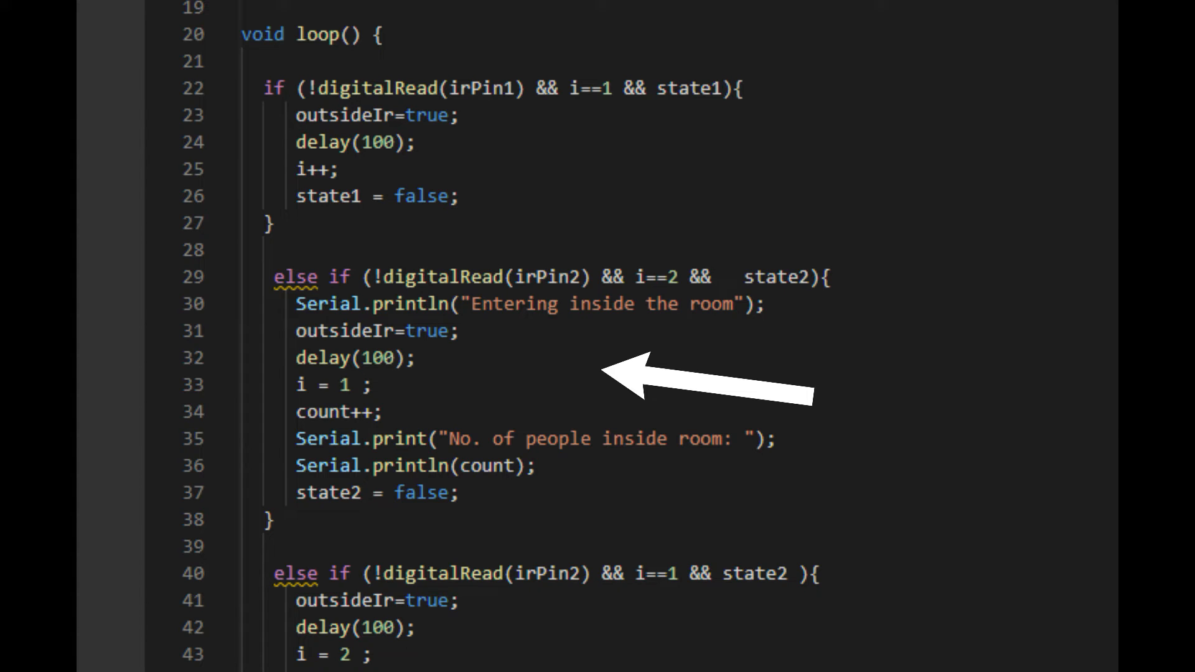
scroll("down", 3)
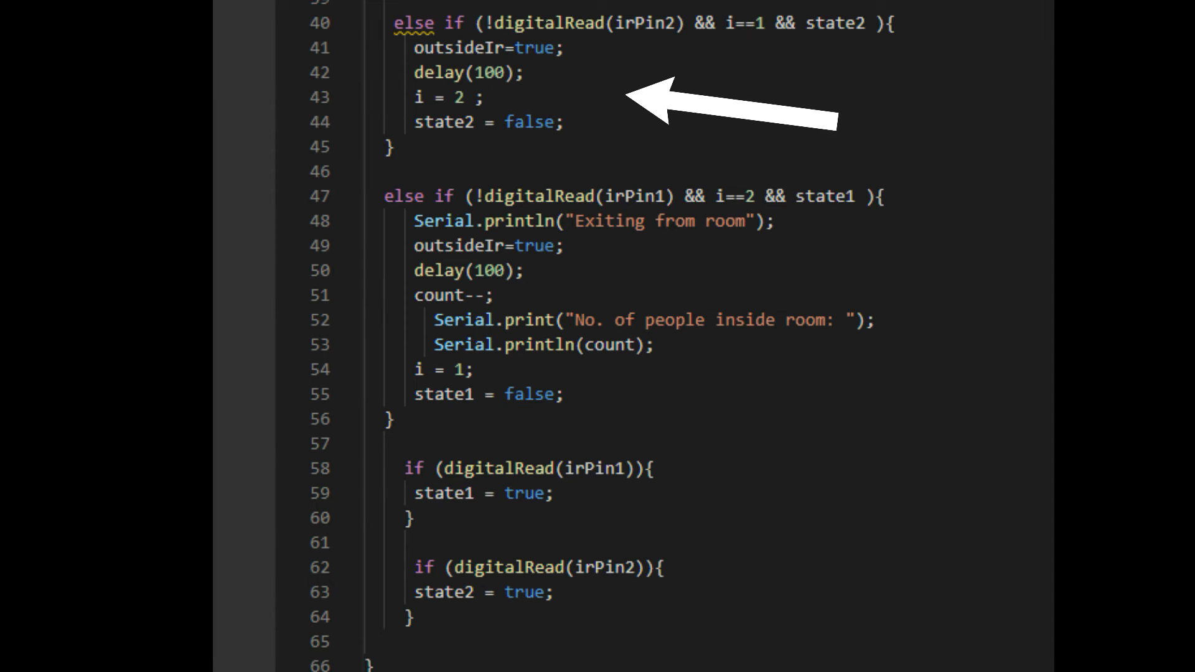